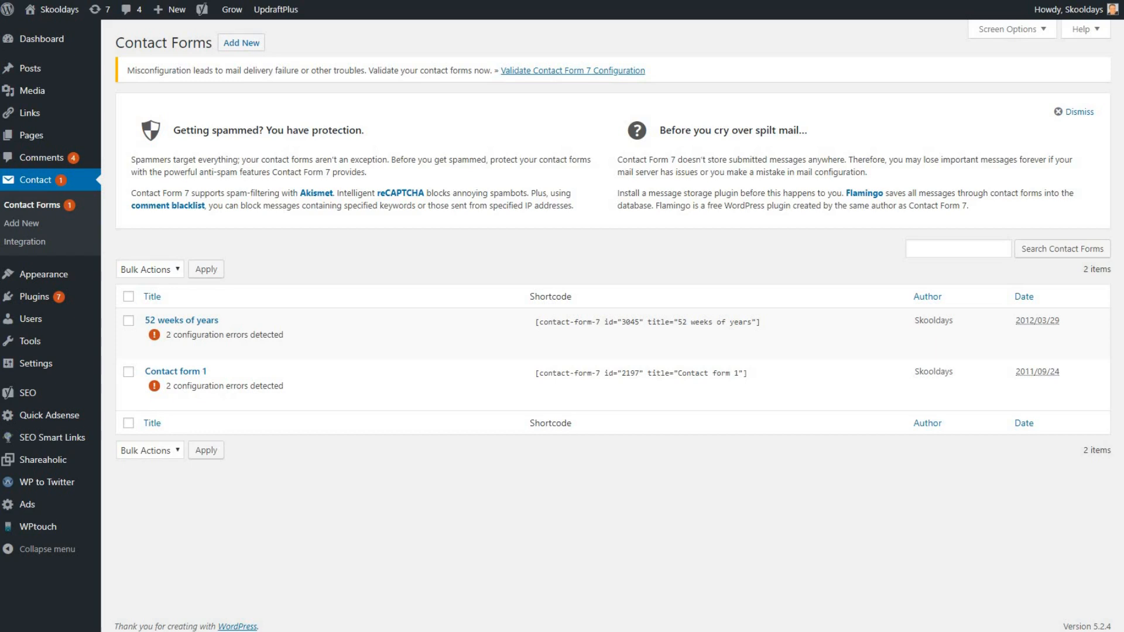
pyautogui.moveTo(454, 8)
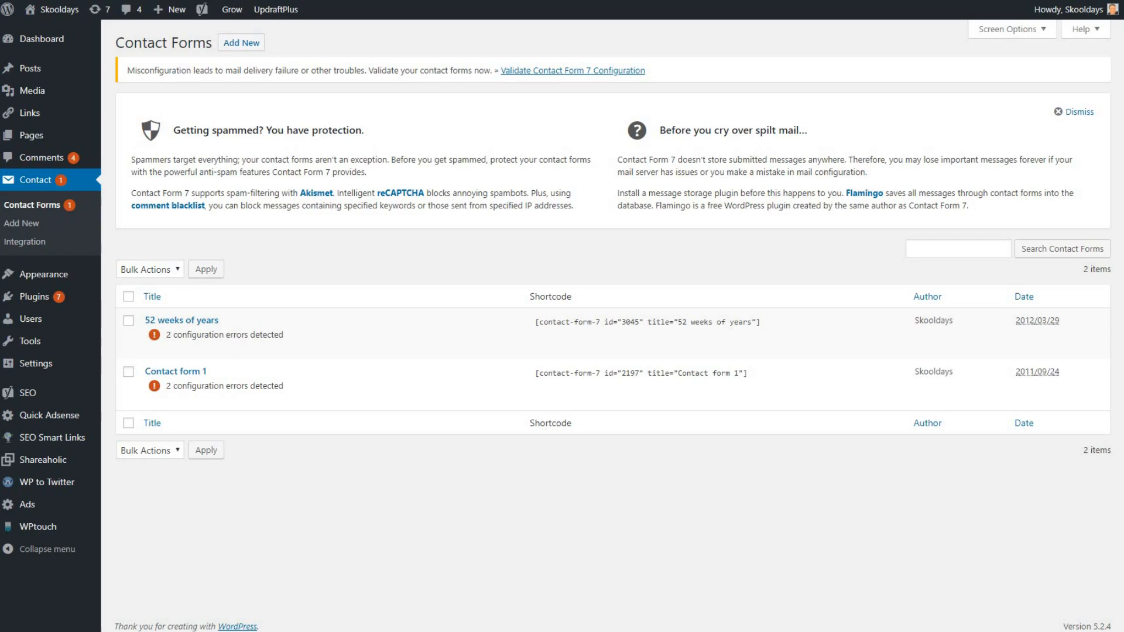
# Scroll the contactform7.com configuration errors guide to its Mail Tab errors section.
pyautogui.moveTo(293, 71); pyautogui.dragTo(366, 71)
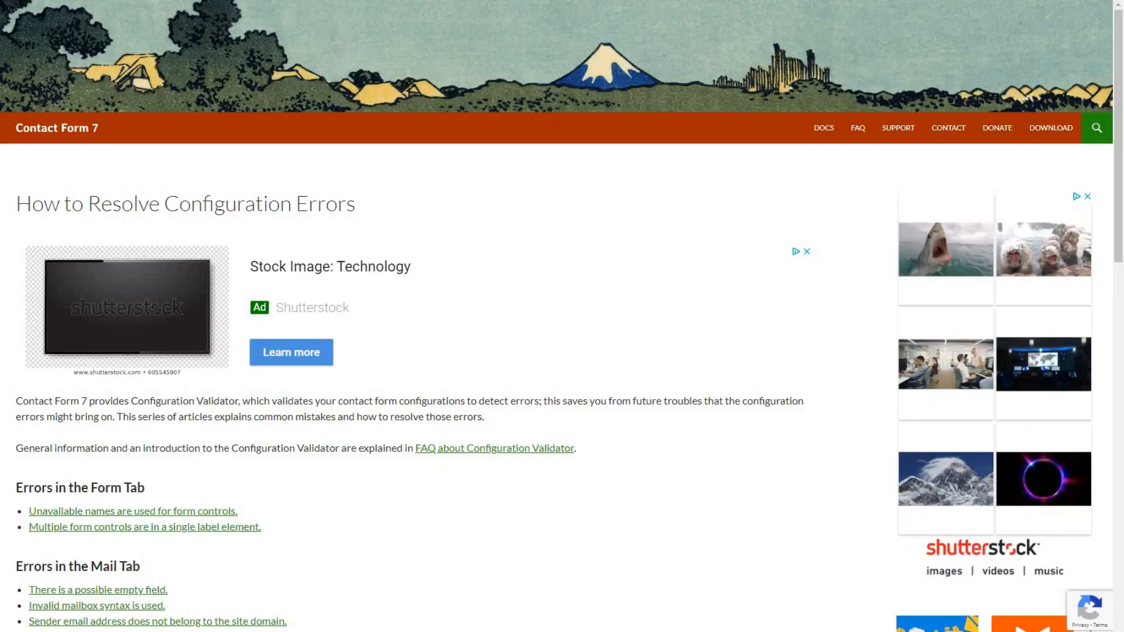
pyautogui.scroll(-3)
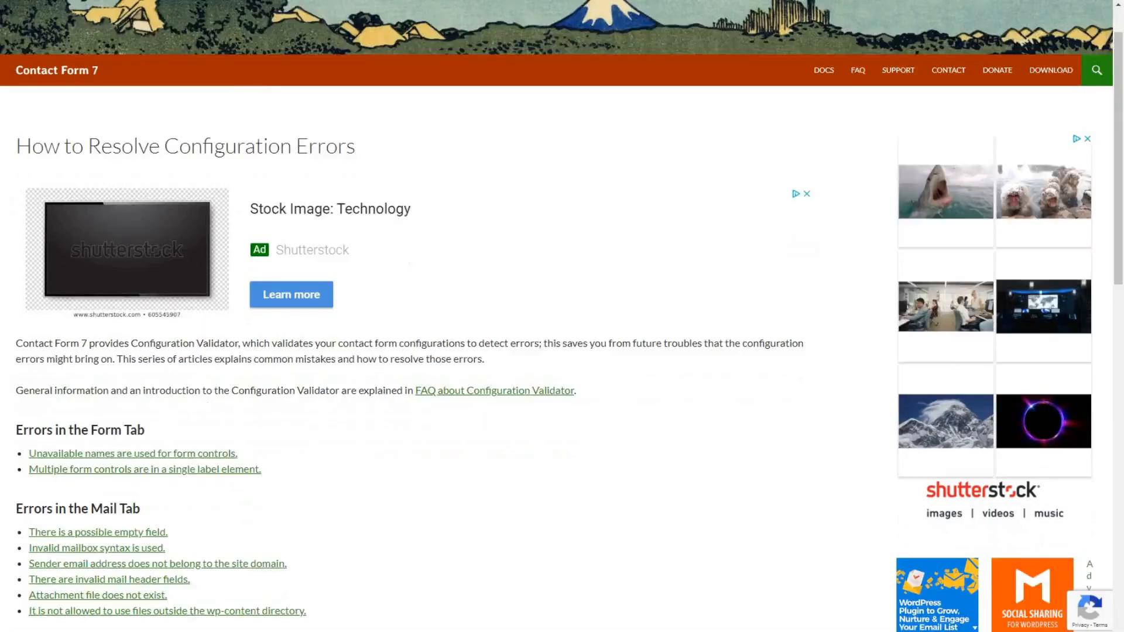
pyautogui.scroll(-3)
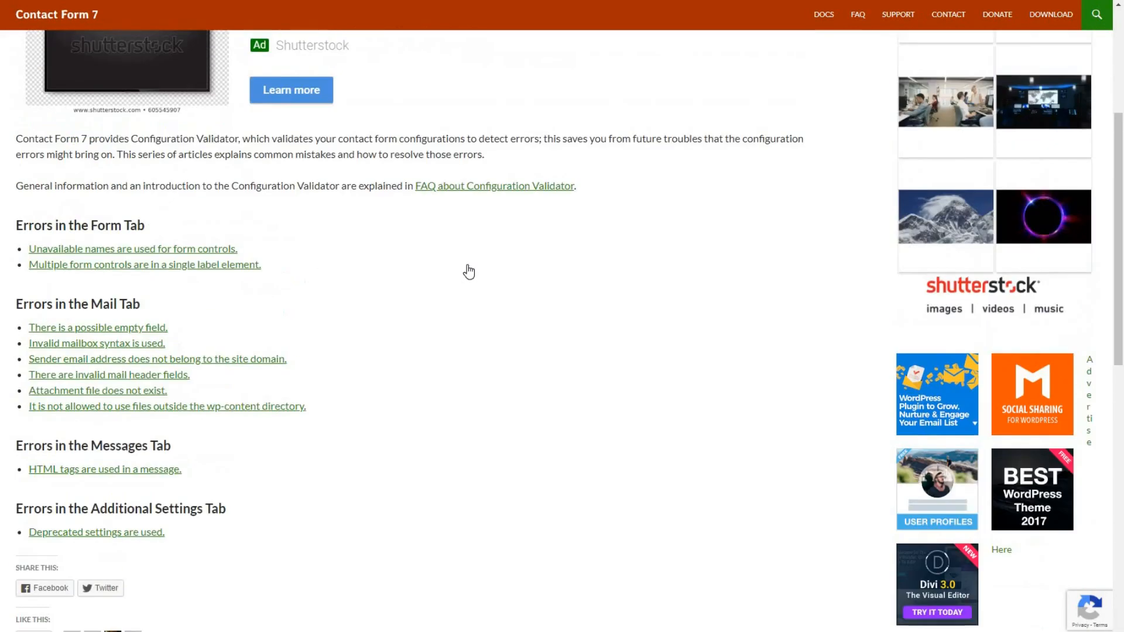
pyautogui.scroll(3)
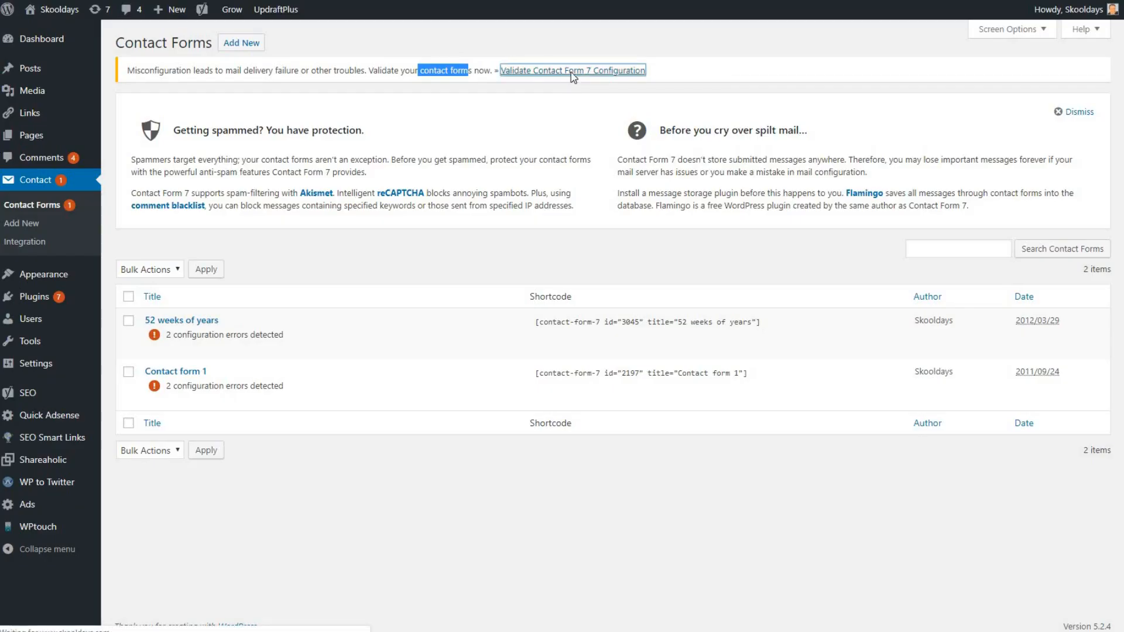
# Validate both Contact Form 7 forms, which reports two invalid forms.
pyautogui.click(572, 70)
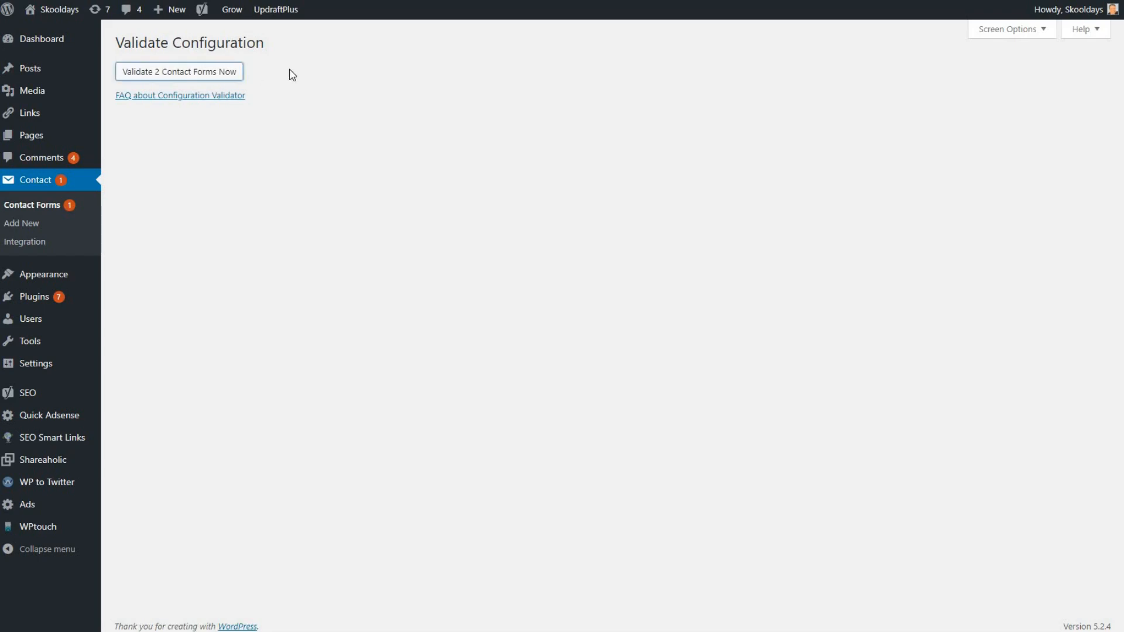
pyautogui.click(179, 70)
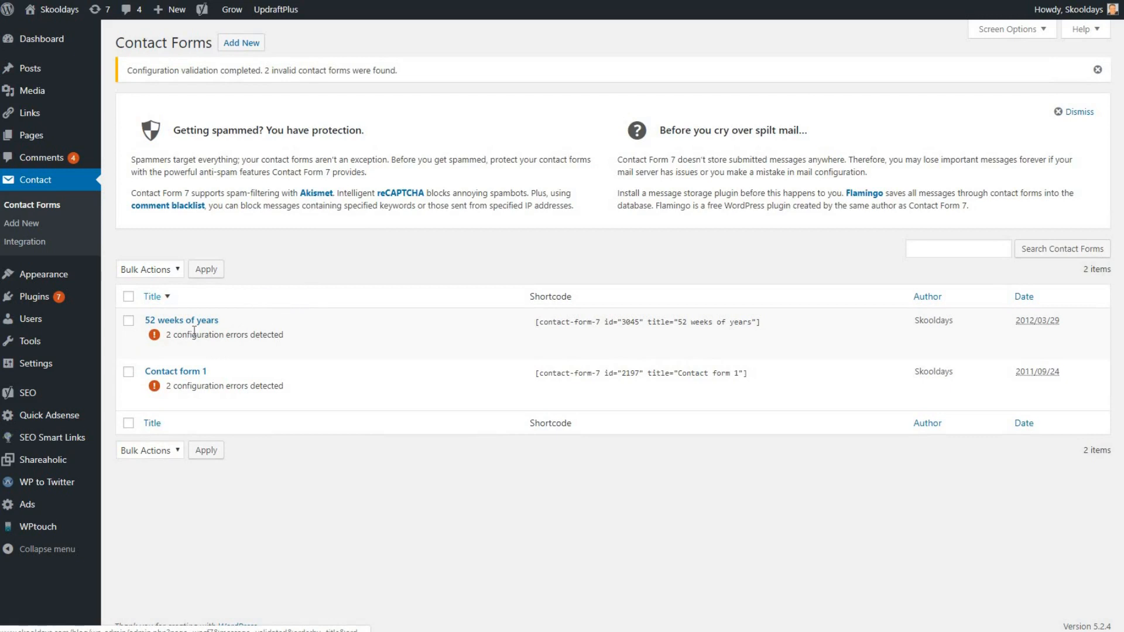
pyautogui.moveTo(181, 320)
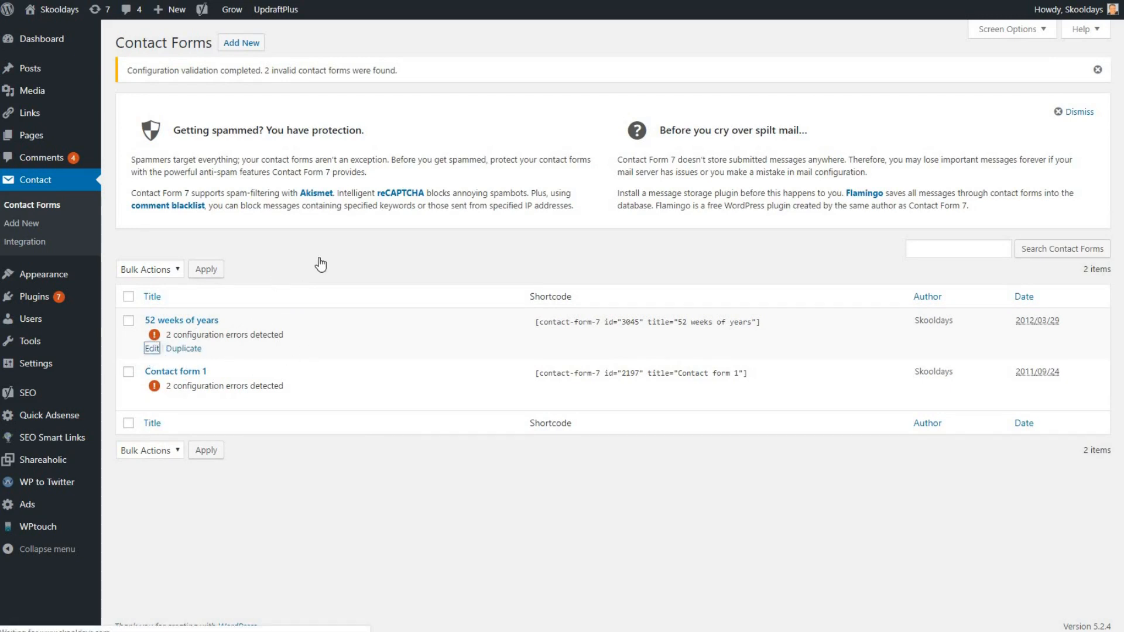
# Append 'from 52 weeks of years' to the 52 weeks of years form's Mail subject.
pyautogui.click(151, 349)
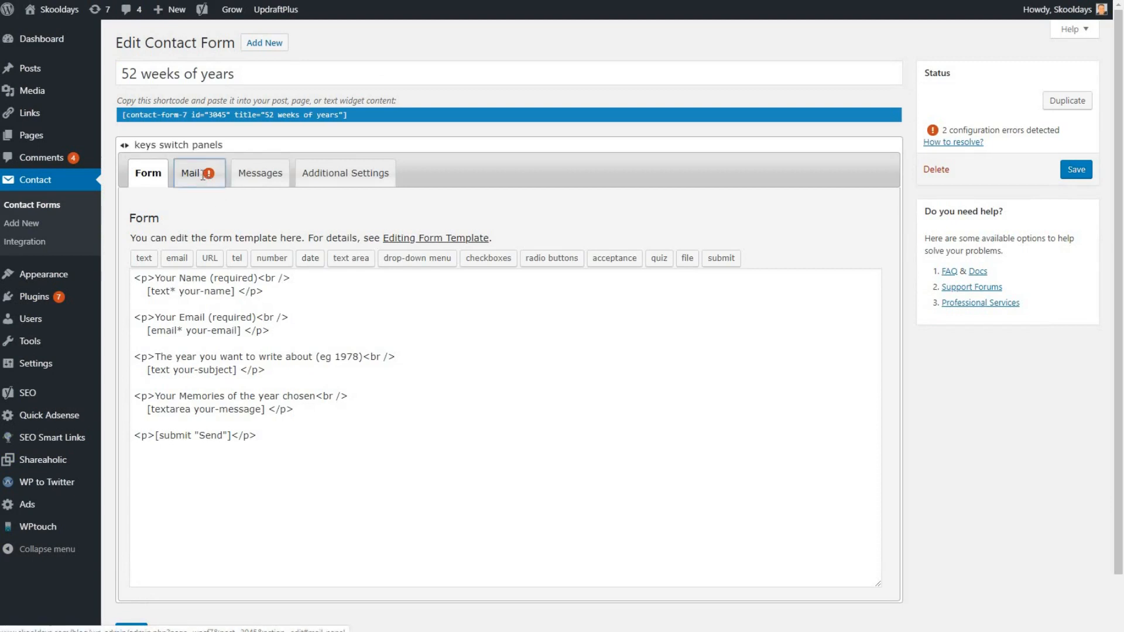
pyautogui.click(189, 172)
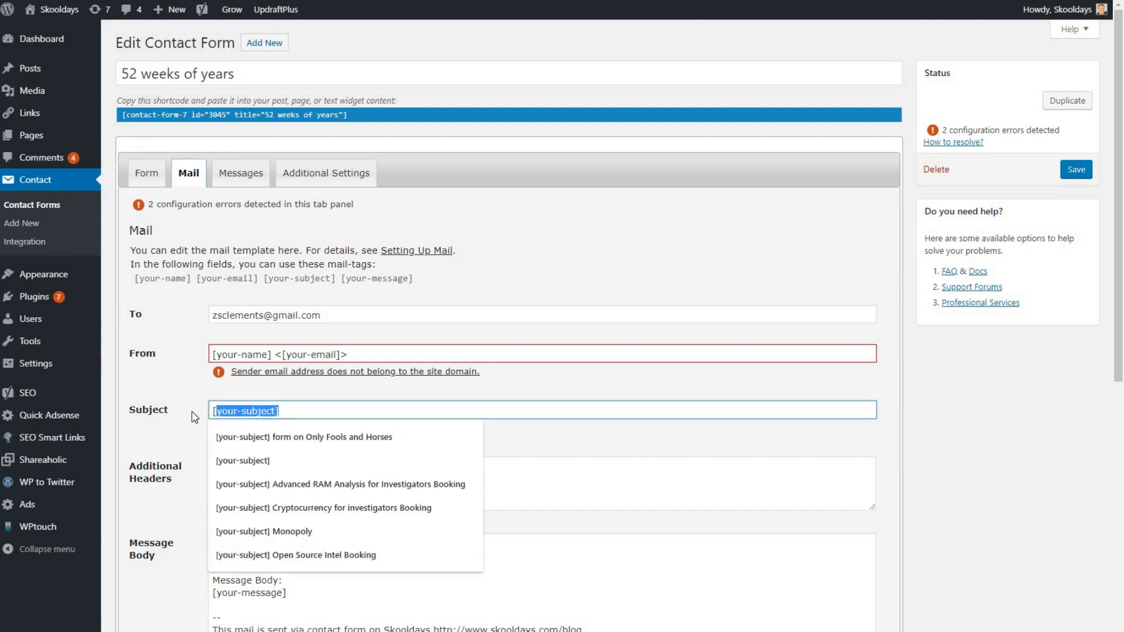
pyautogui.click(313, 411)
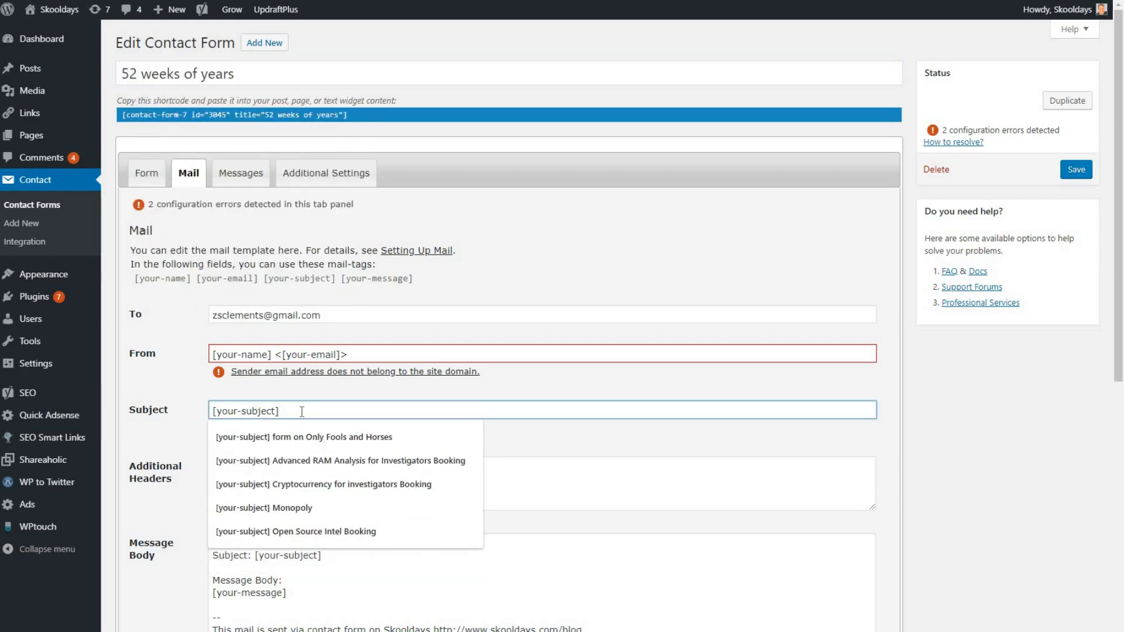
pyautogui.write('from 52 weeks of years')
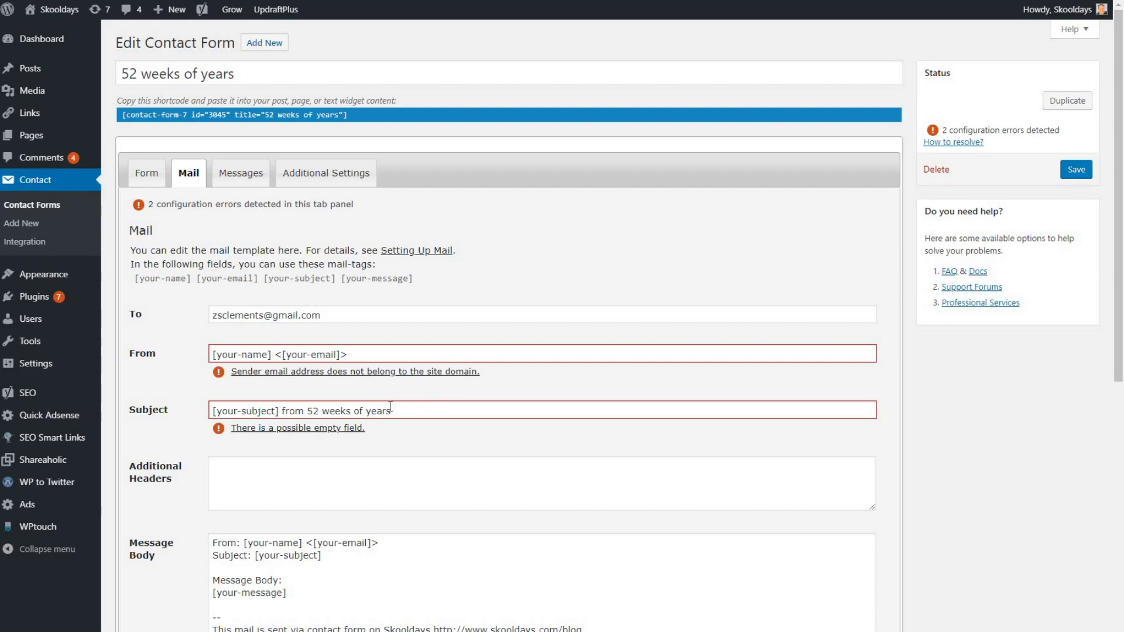
pyautogui.moveTo(323, 383)
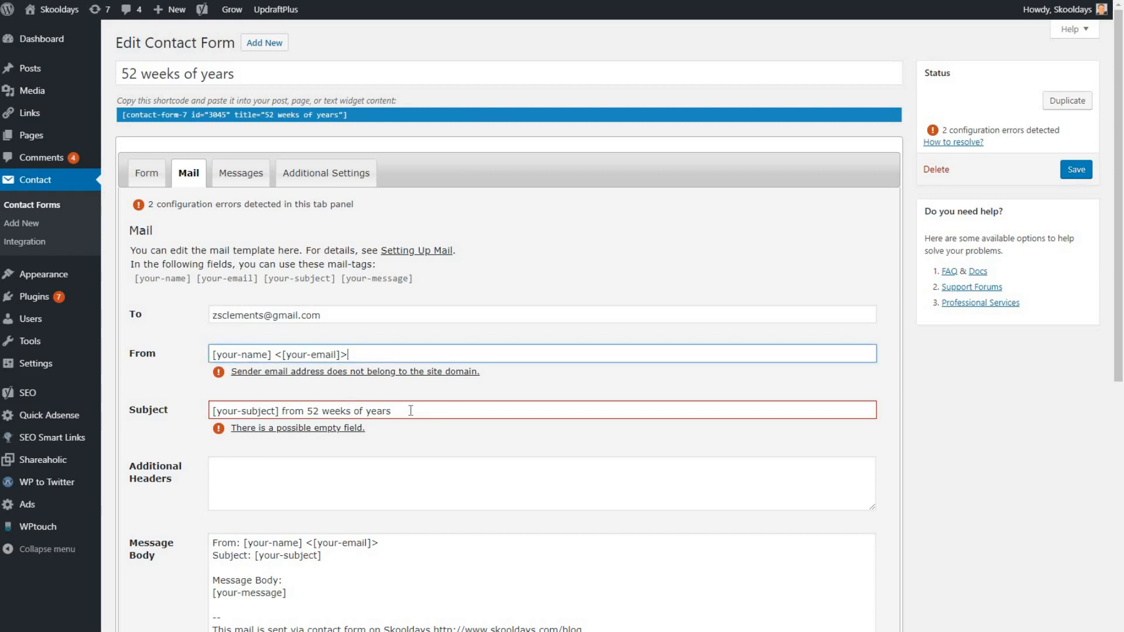
# Save the 52 weeks of years form, leaving only the sender-domain error.
pyautogui.click(1075, 169)
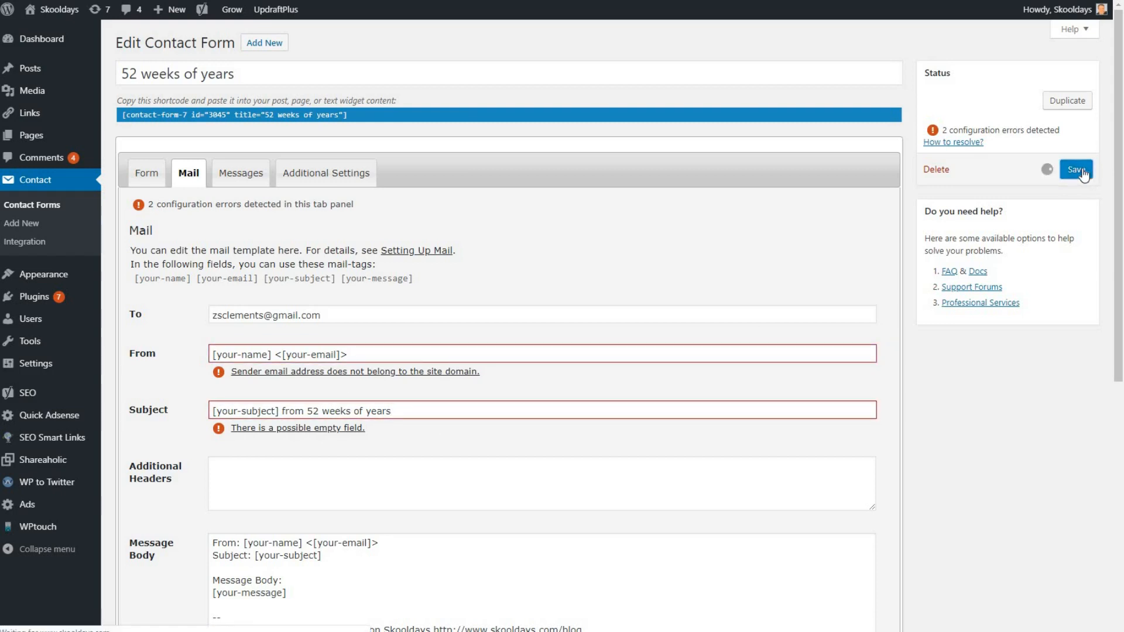
pyautogui.moveTo(686, 376)
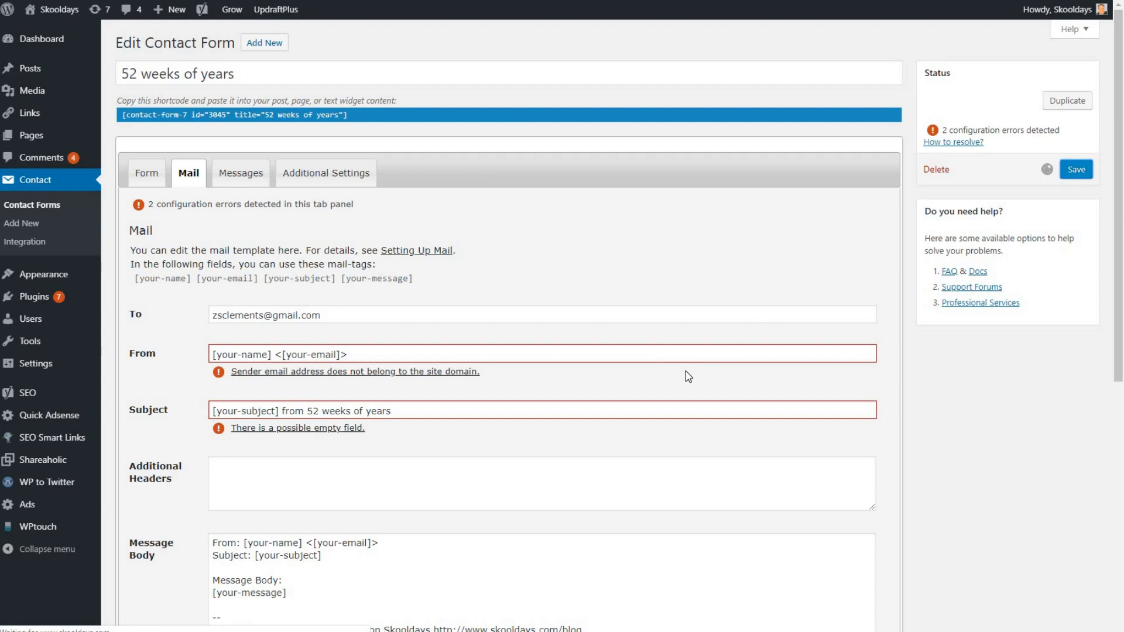
pyautogui.click(1075, 170)
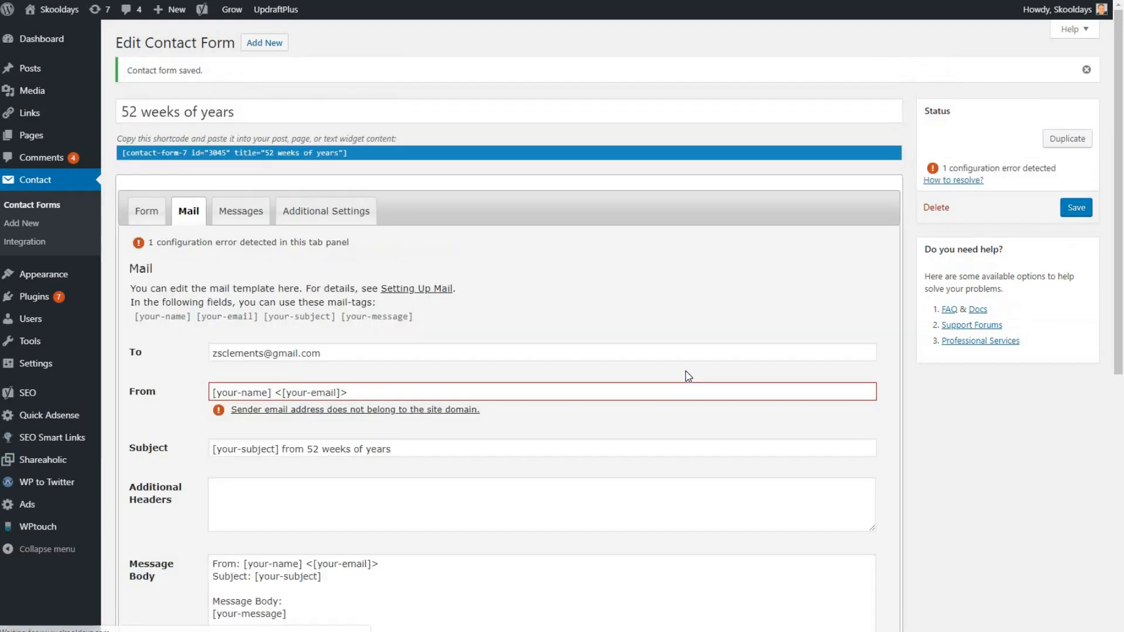
pyautogui.moveTo(670, 378)
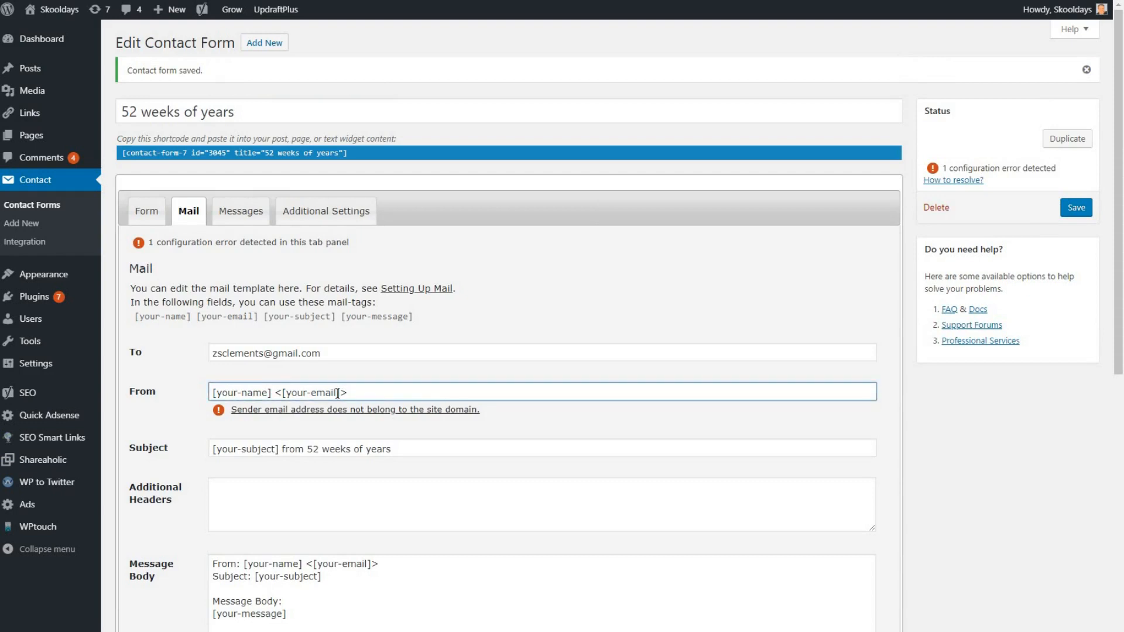
pyautogui.moveTo(387, 387)
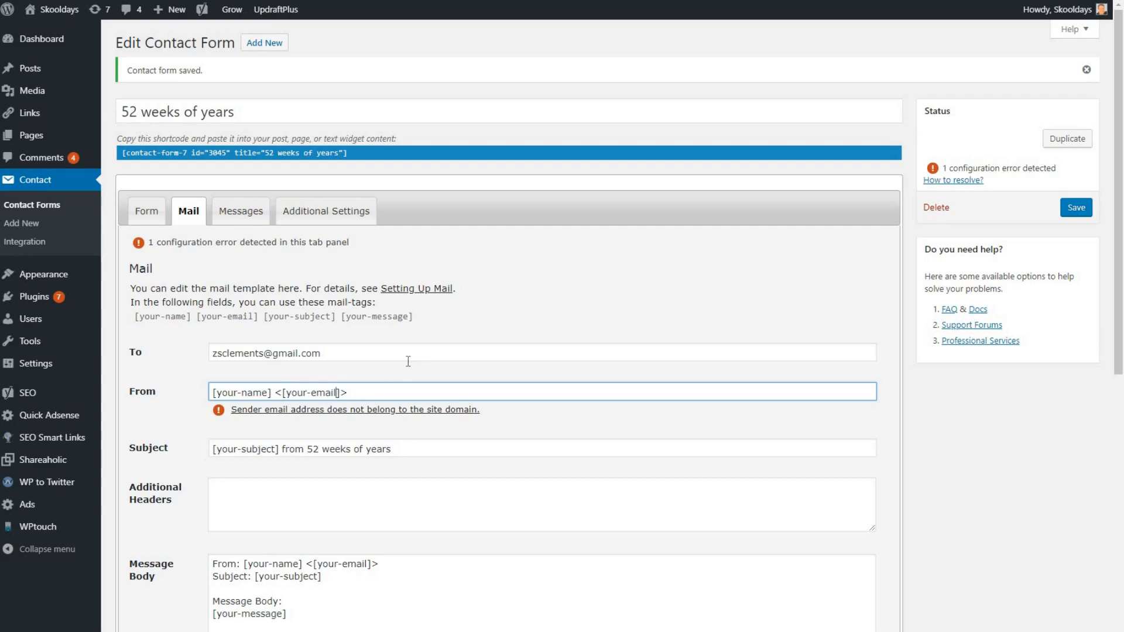
pyautogui.moveTo(386, 359)
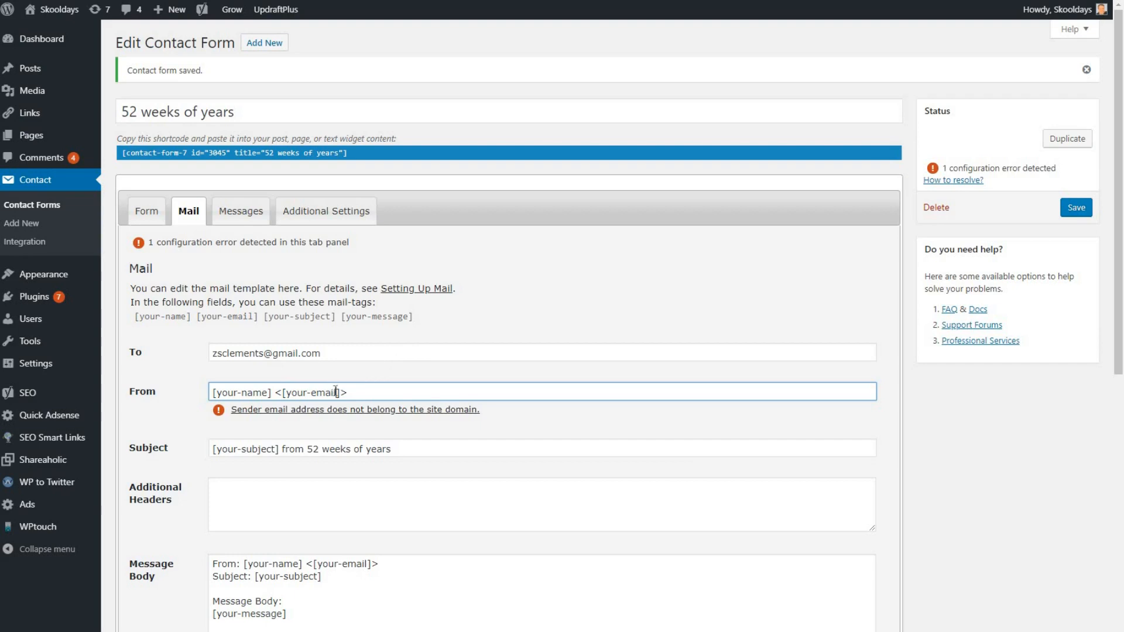
pyautogui.doubleClick(309, 392)
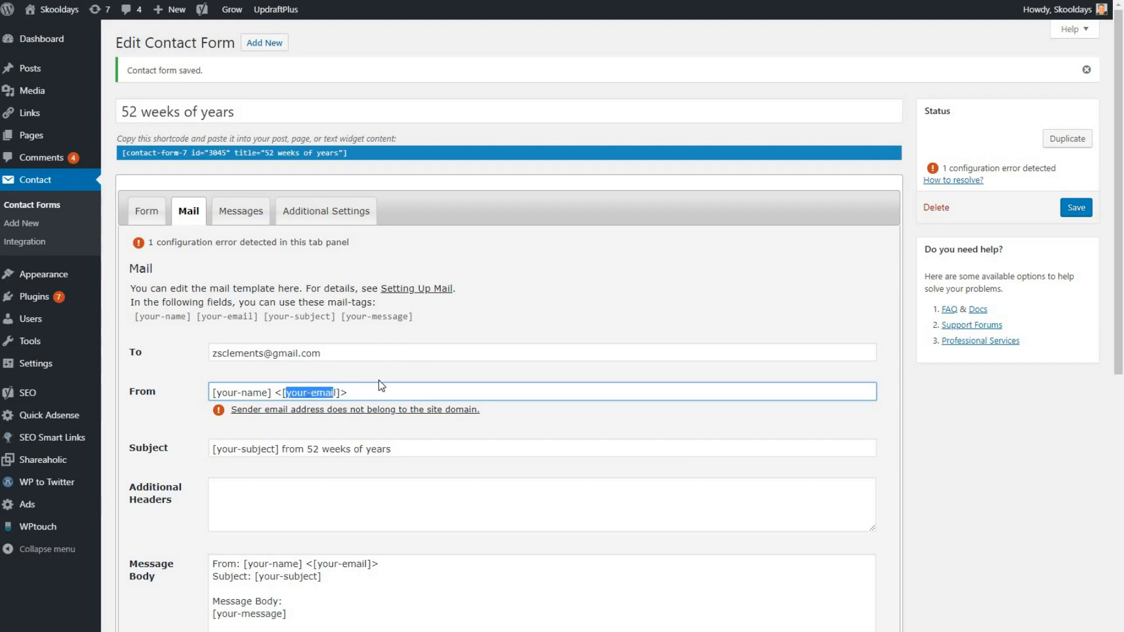
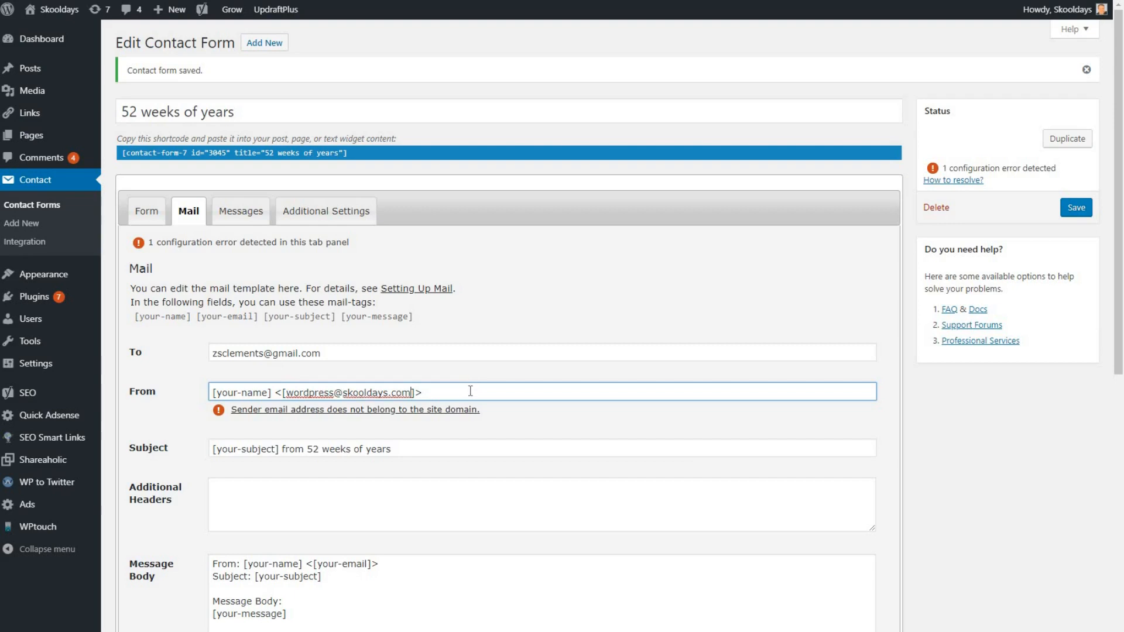
pyautogui.doubleClick(400, 393)
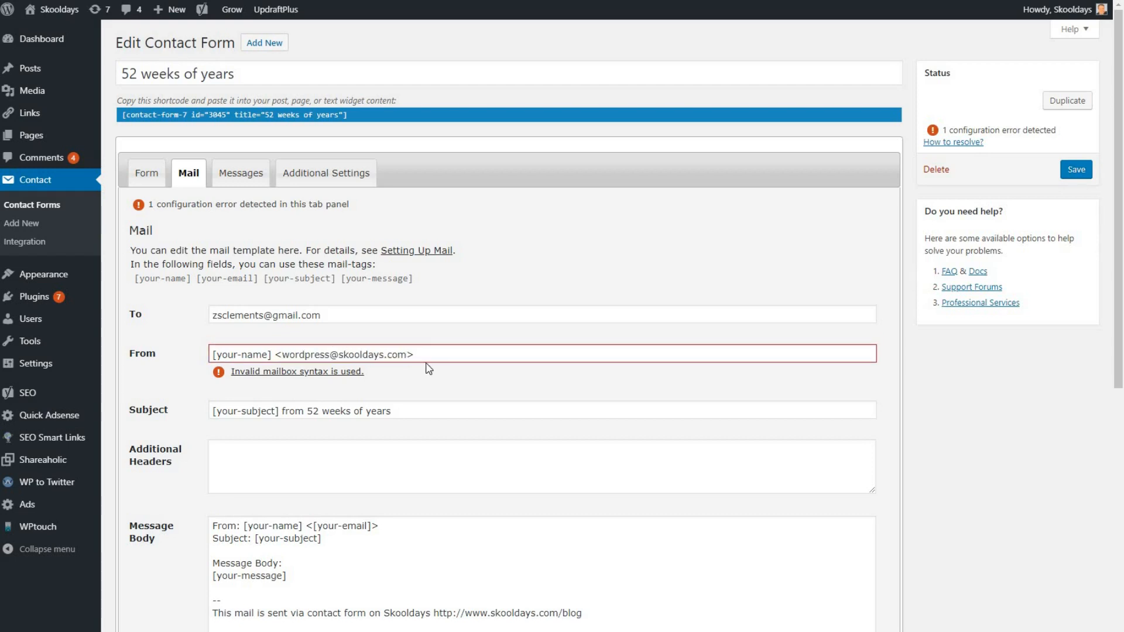
pyautogui.click(409, 354)
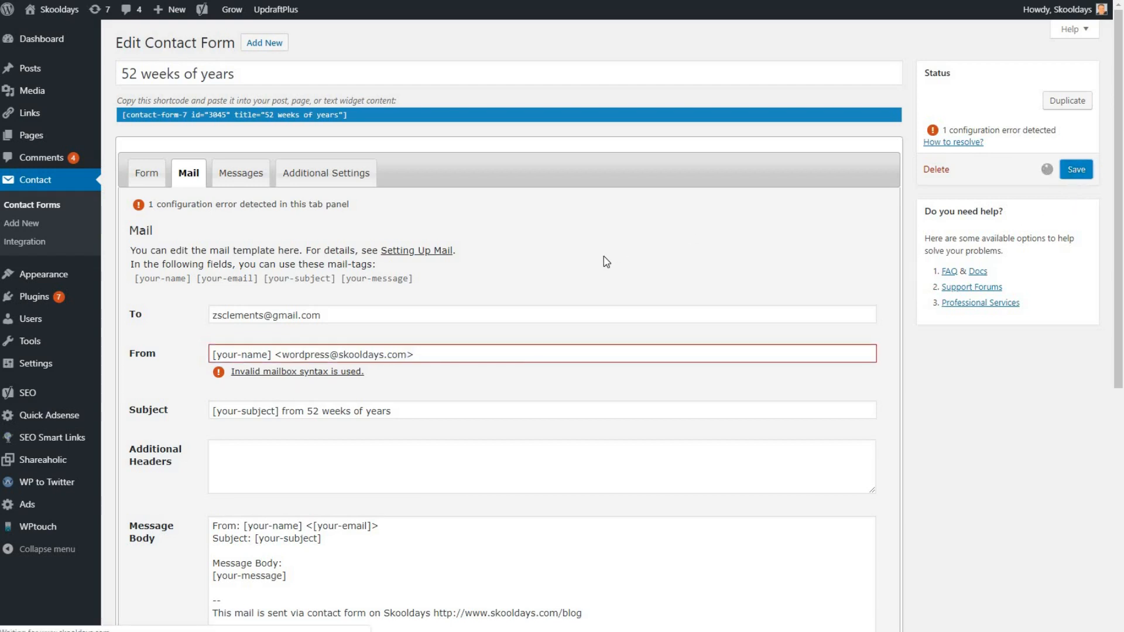
pyautogui.click(1075, 170)
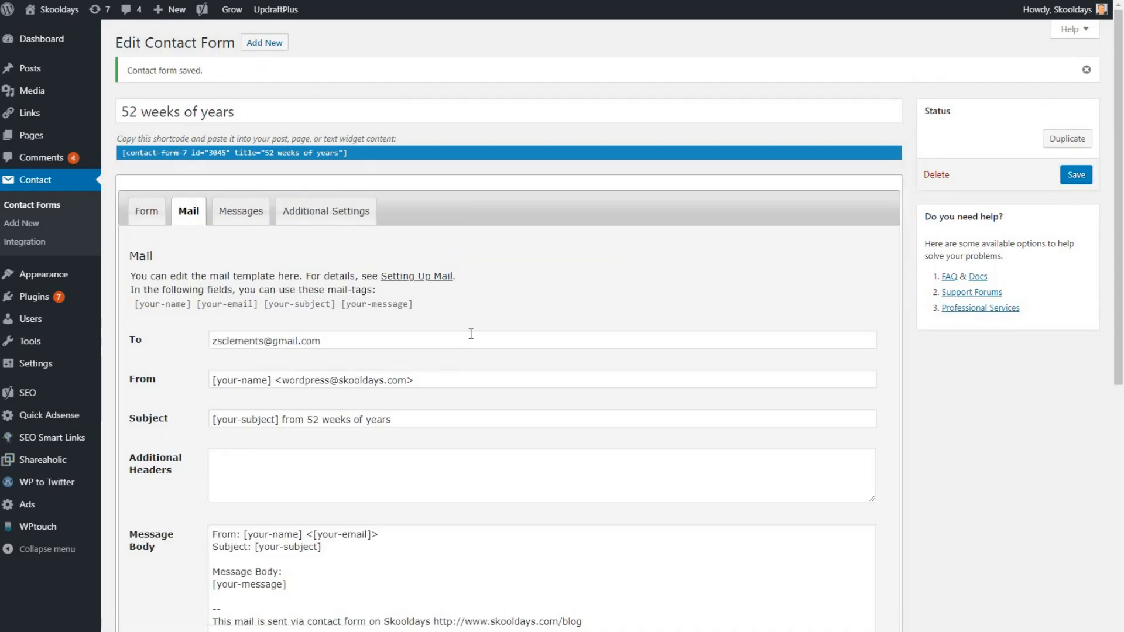
pyautogui.moveTo(447, 329)
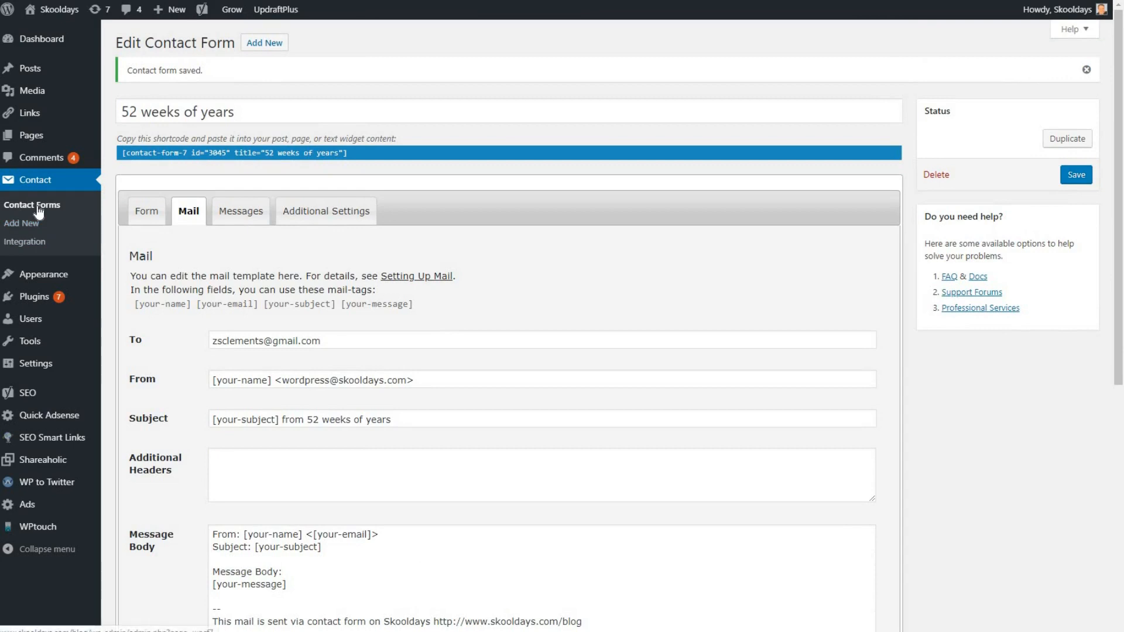
pyautogui.click(31, 204)
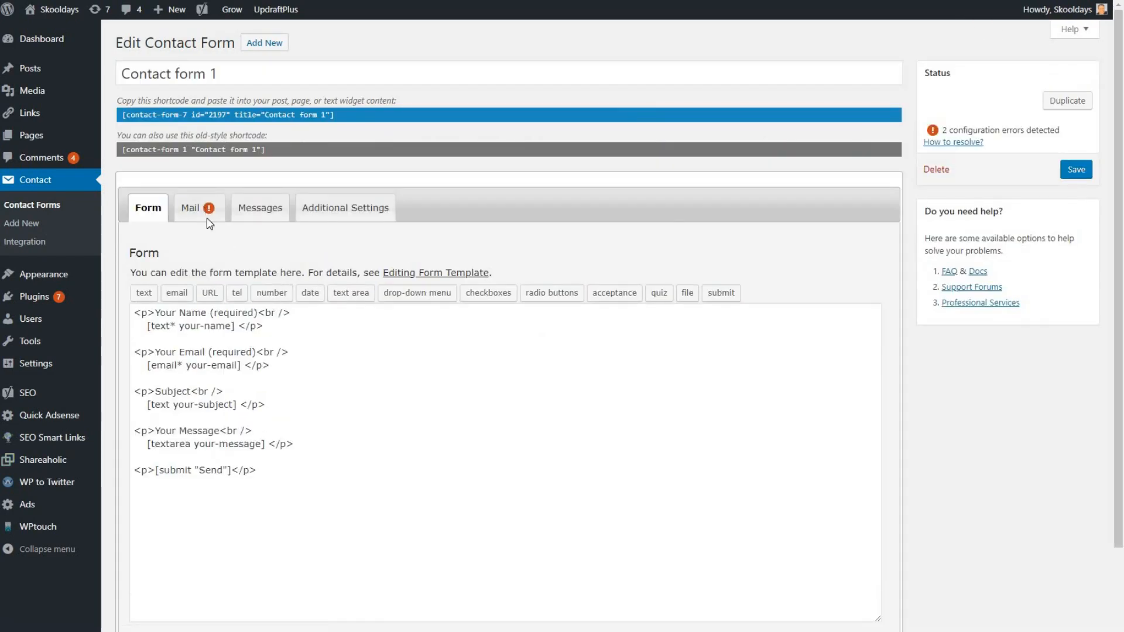
pyautogui.click(190, 207)
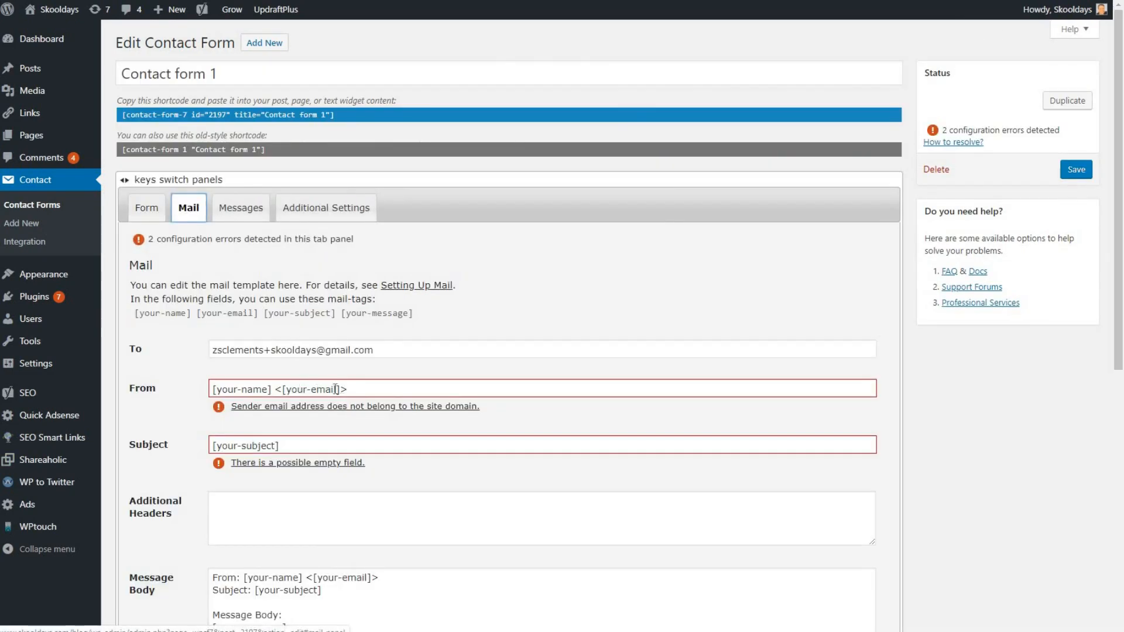
pyautogui.doubleClick(310, 389)
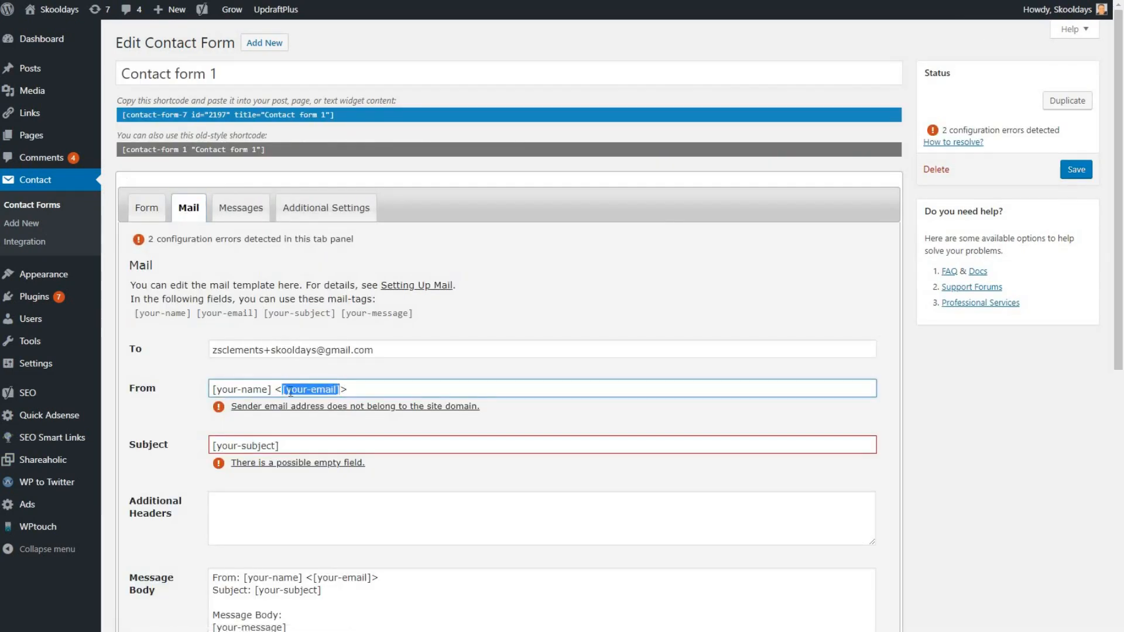
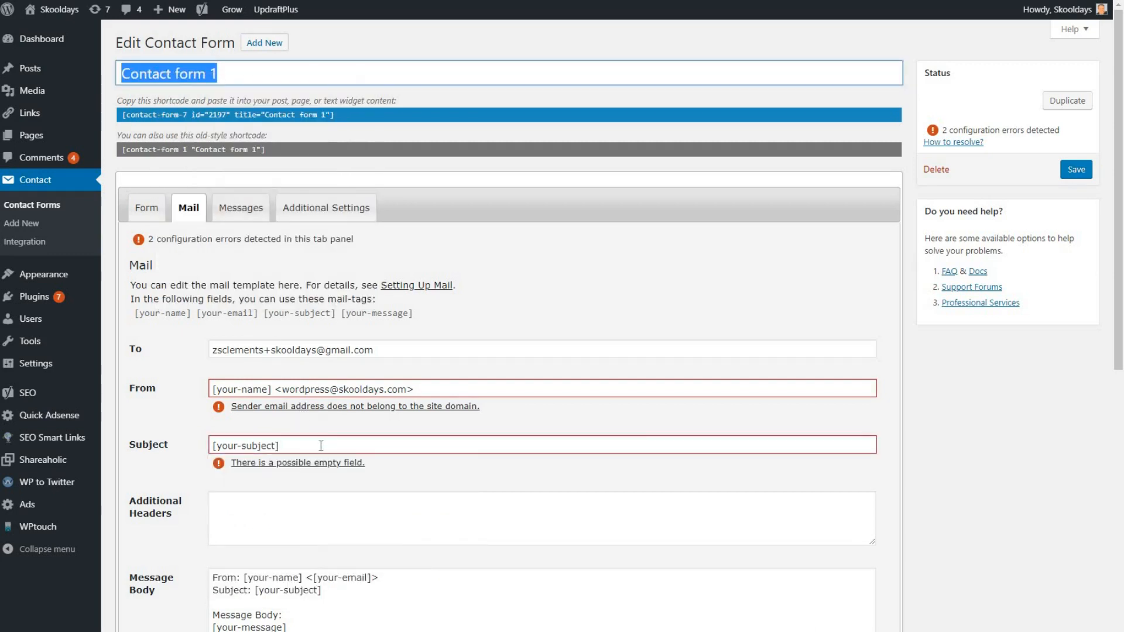
pyautogui.write('Contact form 1')
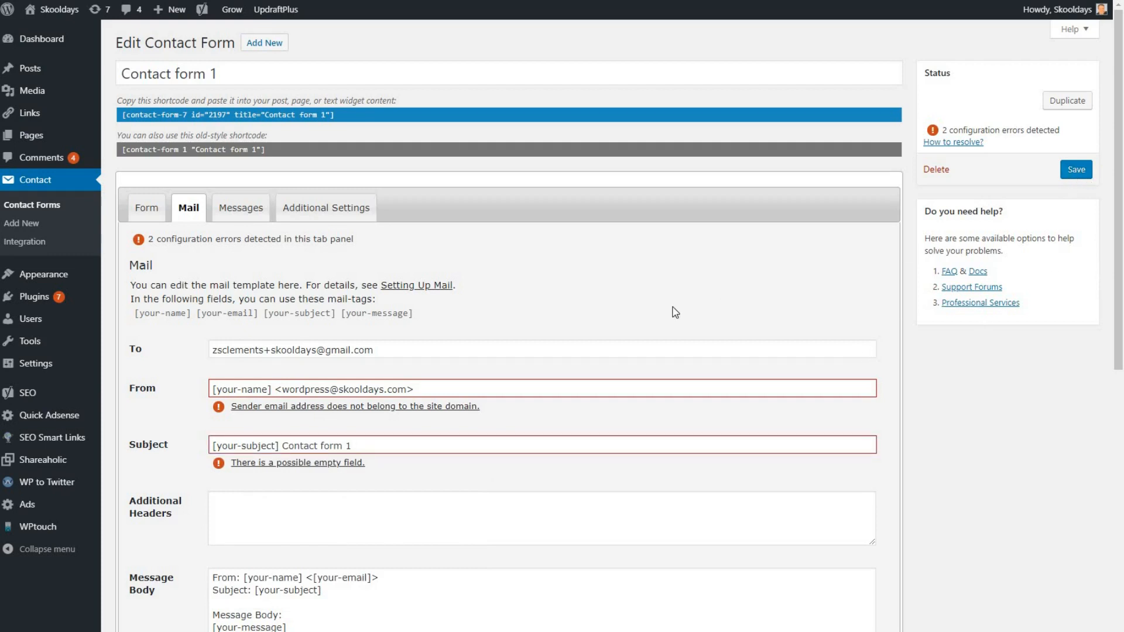
# Save Contact form 1 and go back to the Contact Forms list.
pyautogui.click(1075, 169)
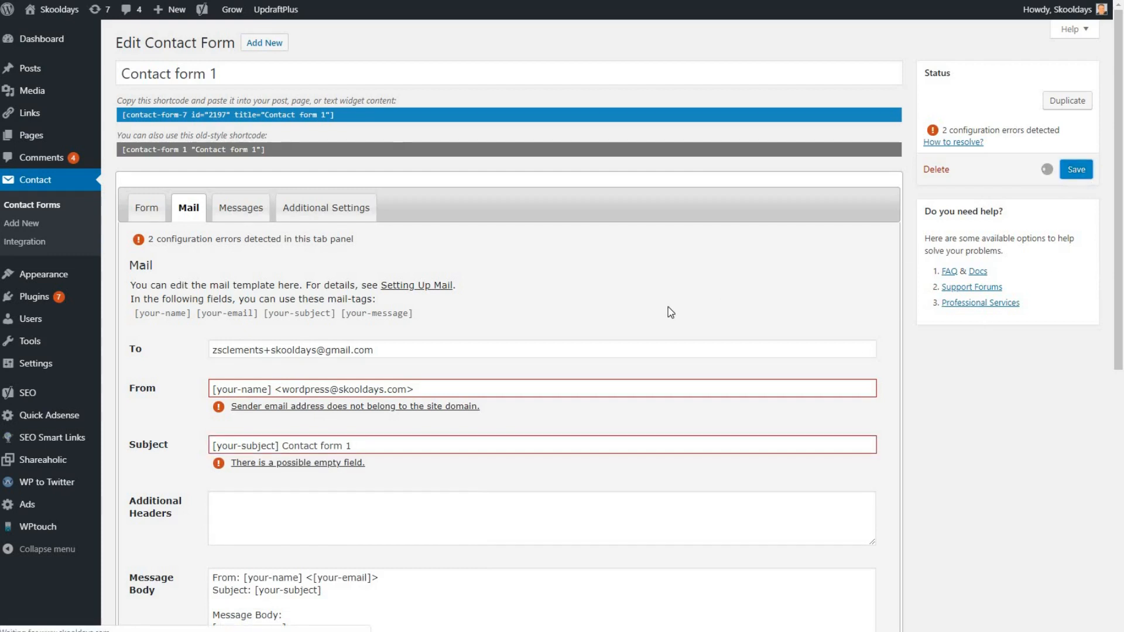
pyautogui.click(1075, 169)
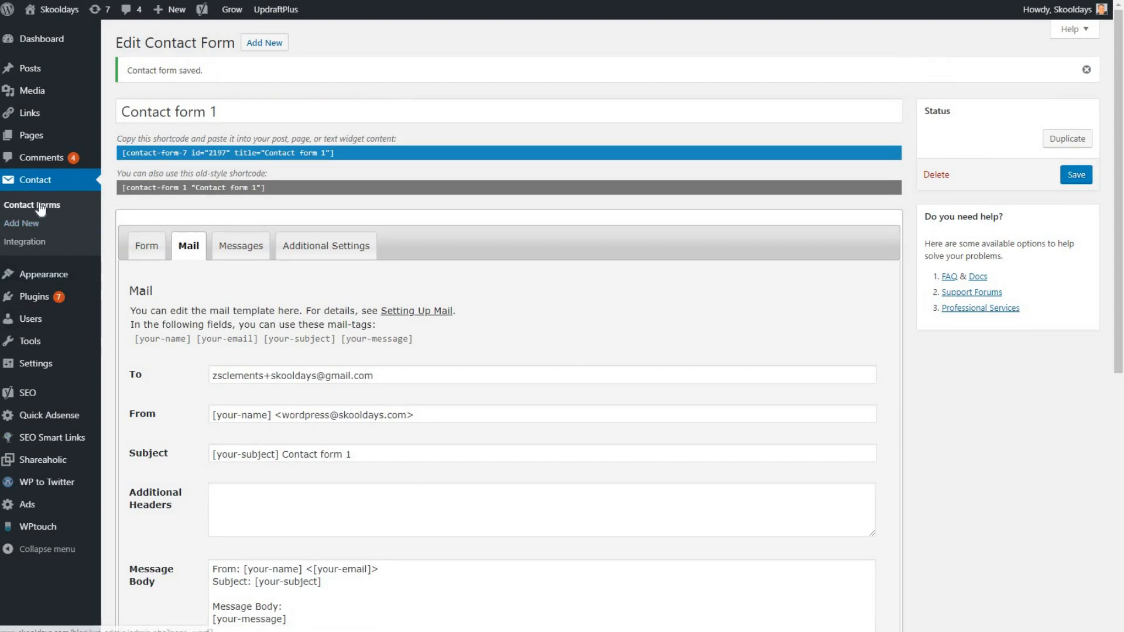
pyautogui.click(32, 205)
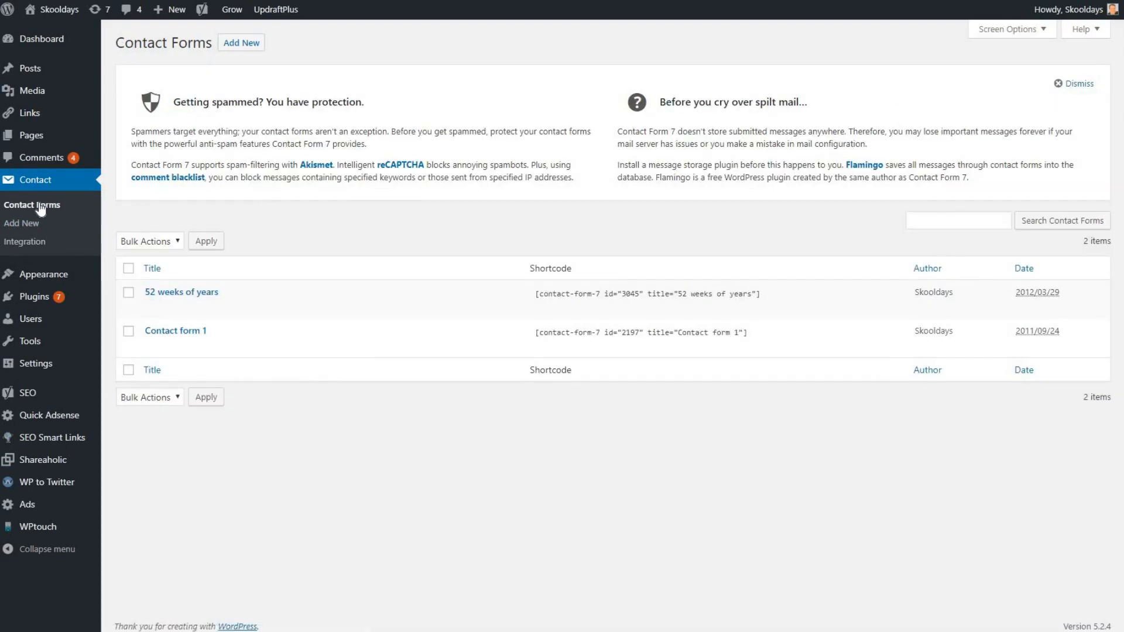